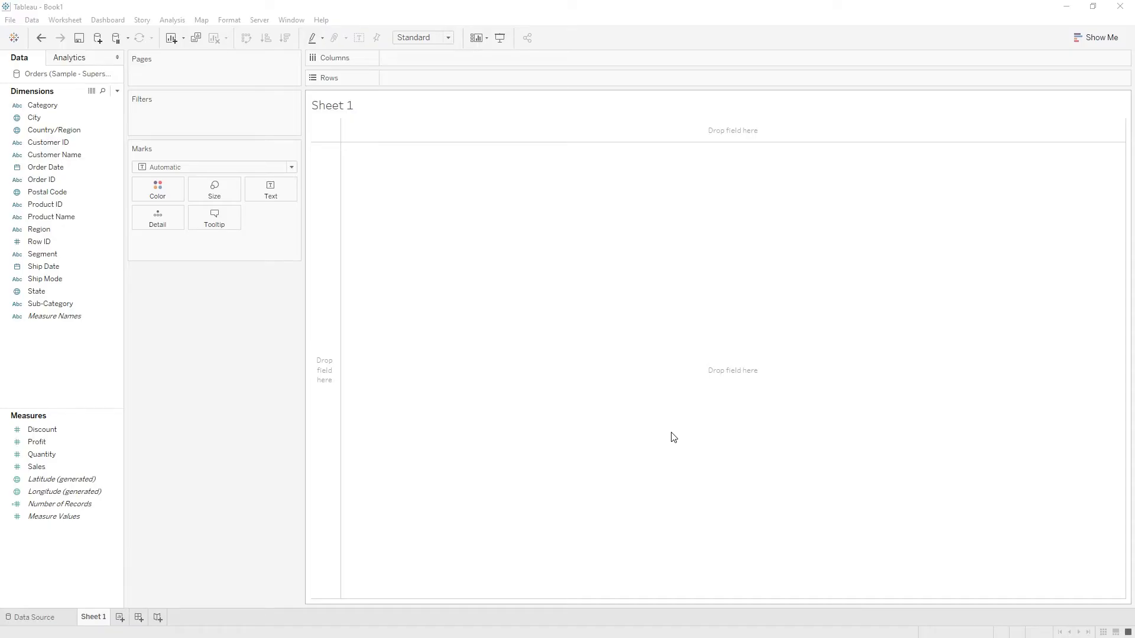
mouse_move(672, 435)
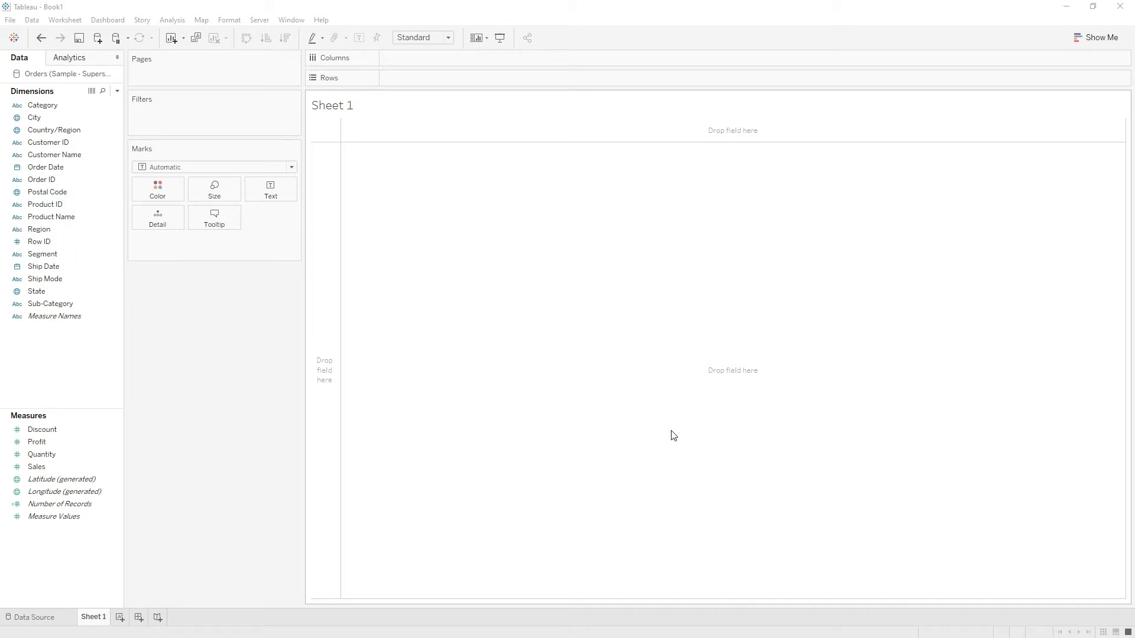
Put order year and Region on Rows, and Category split by Ship Mode on Columns
click(45, 167)
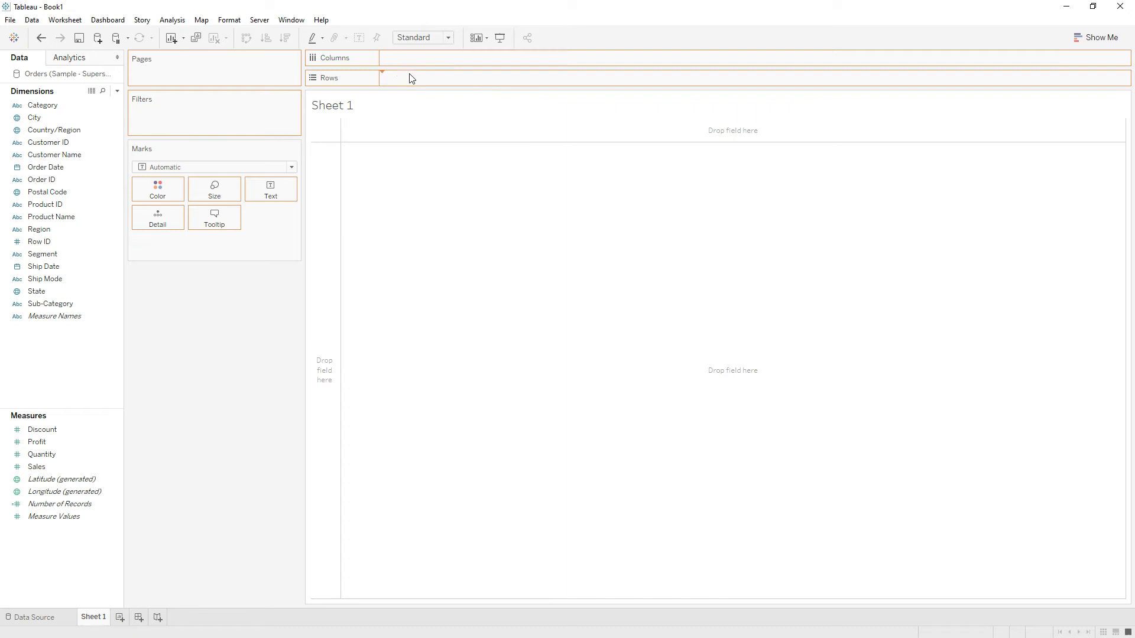
drag(45, 167, 423, 78)
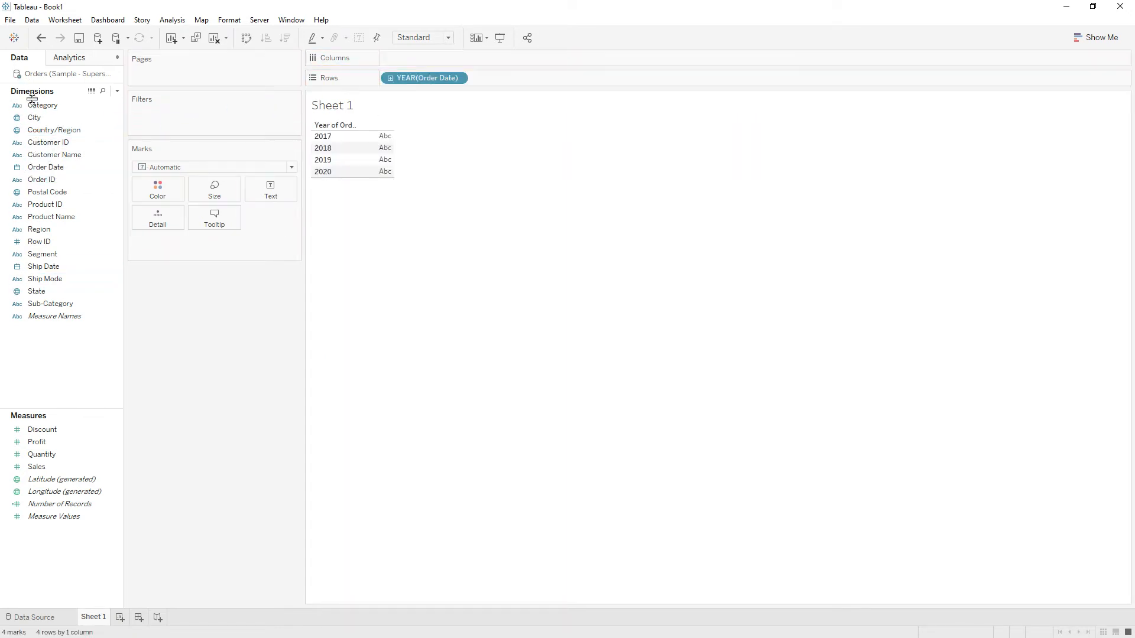
drag(41, 105, 423, 58)
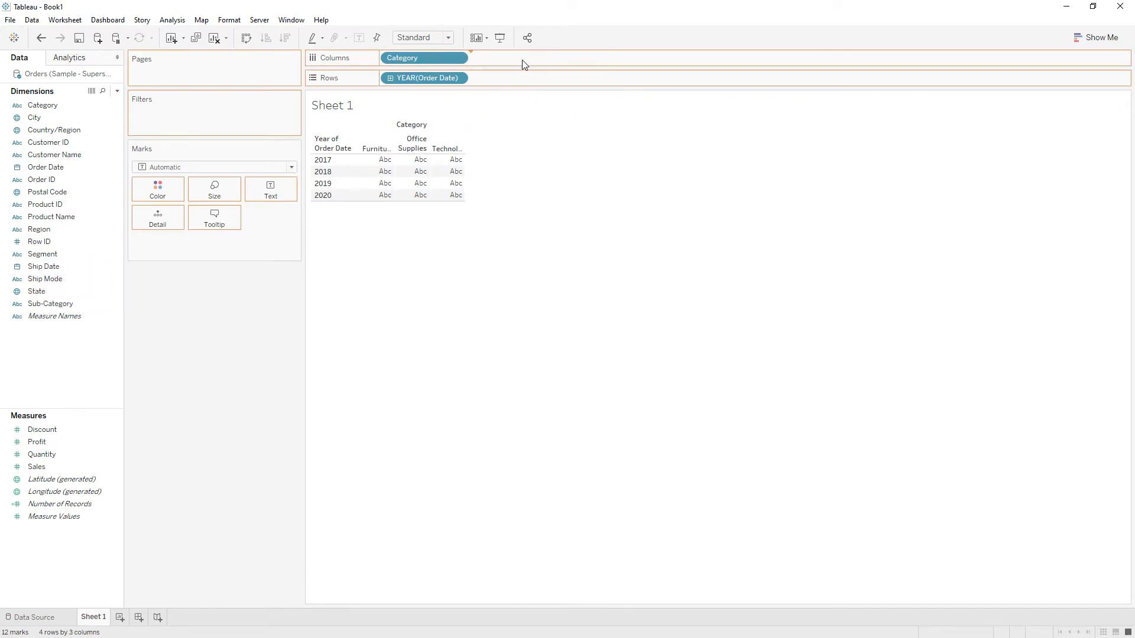
drag(45, 278, 513, 58)
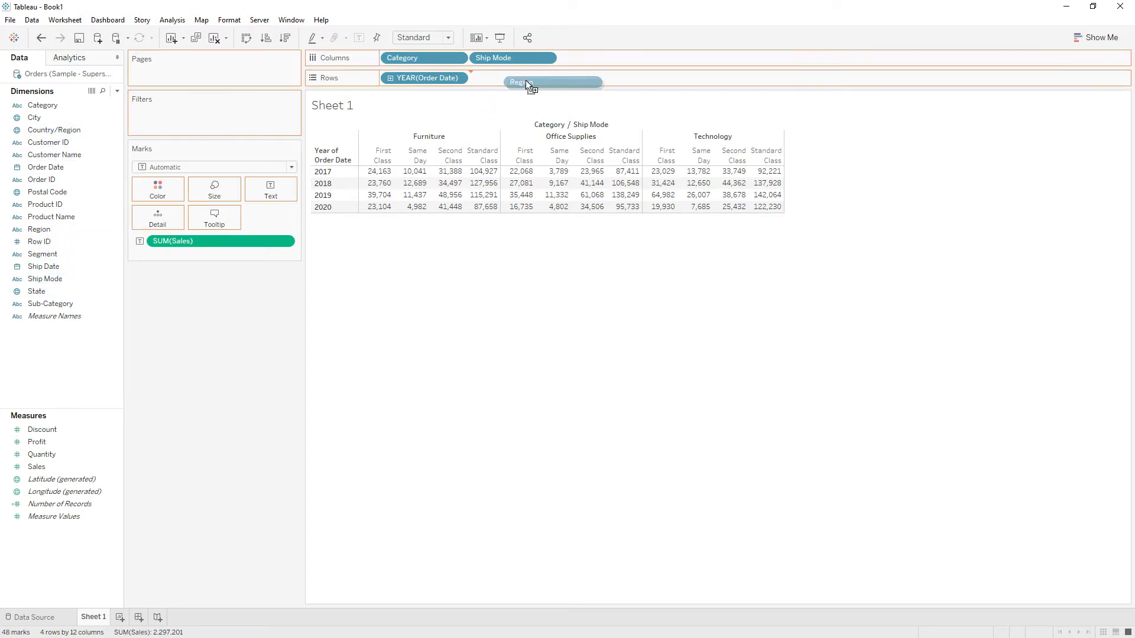
drag(517, 82, 512, 78)
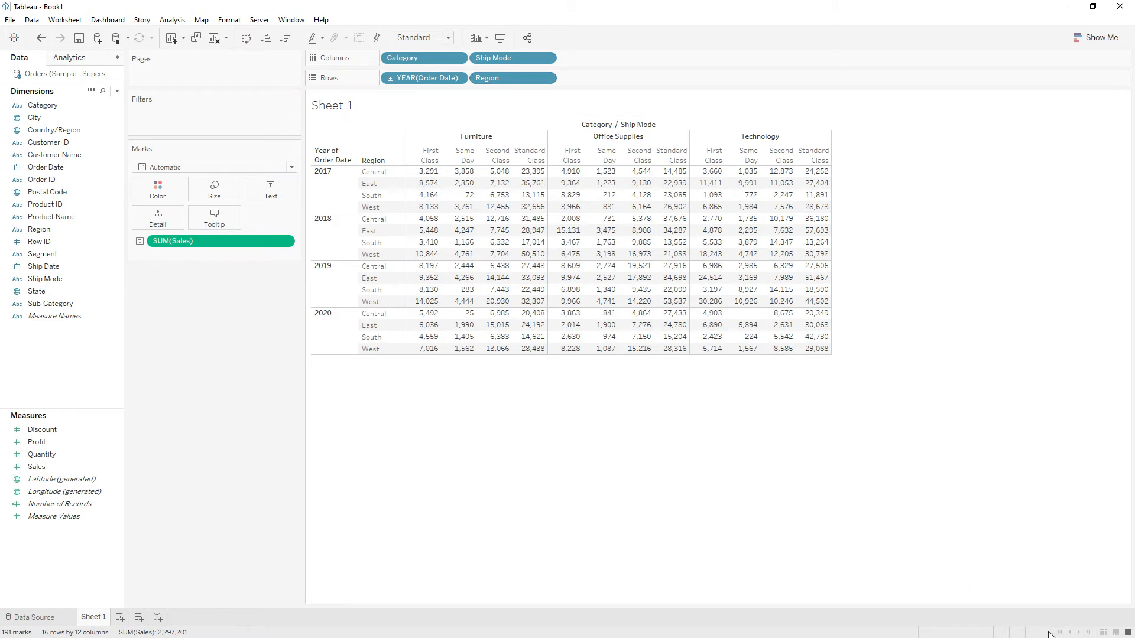
mouse_move(485, 543)
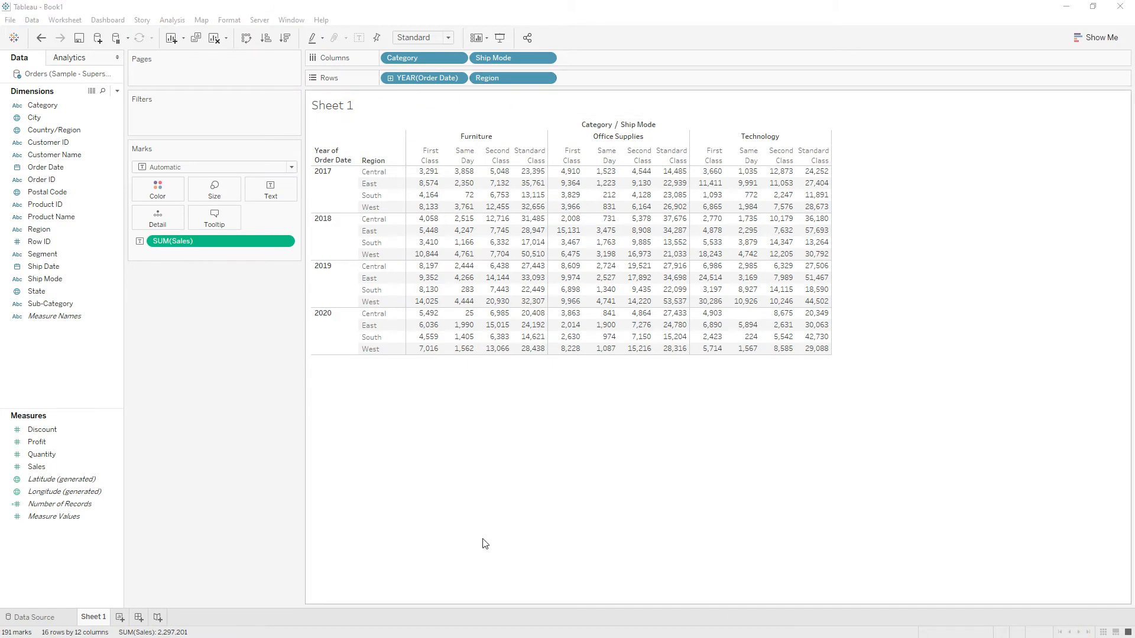
mouse_move(171, 33)
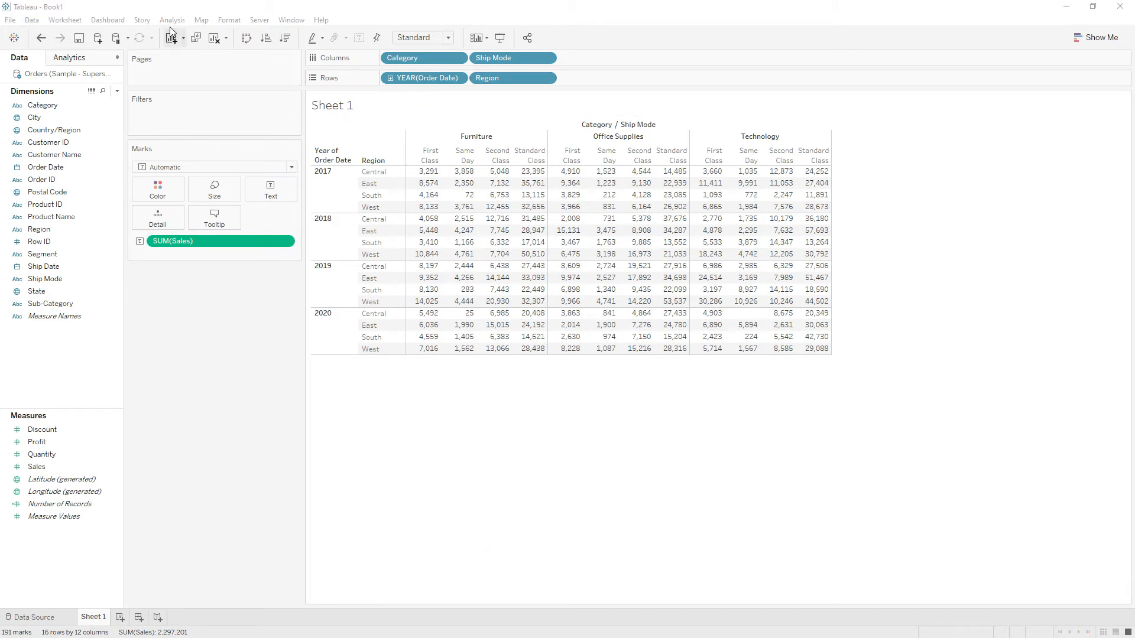
Add all subtotals, giving a Total row per year and a Total column per category
click(172, 20)
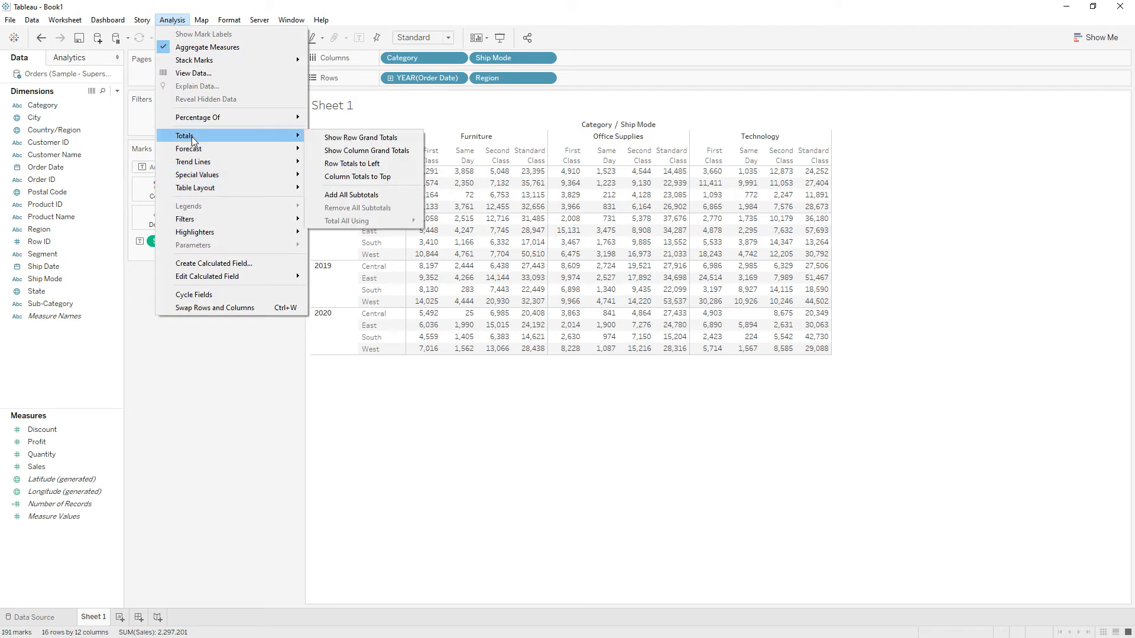
mouse_move(351, 195)
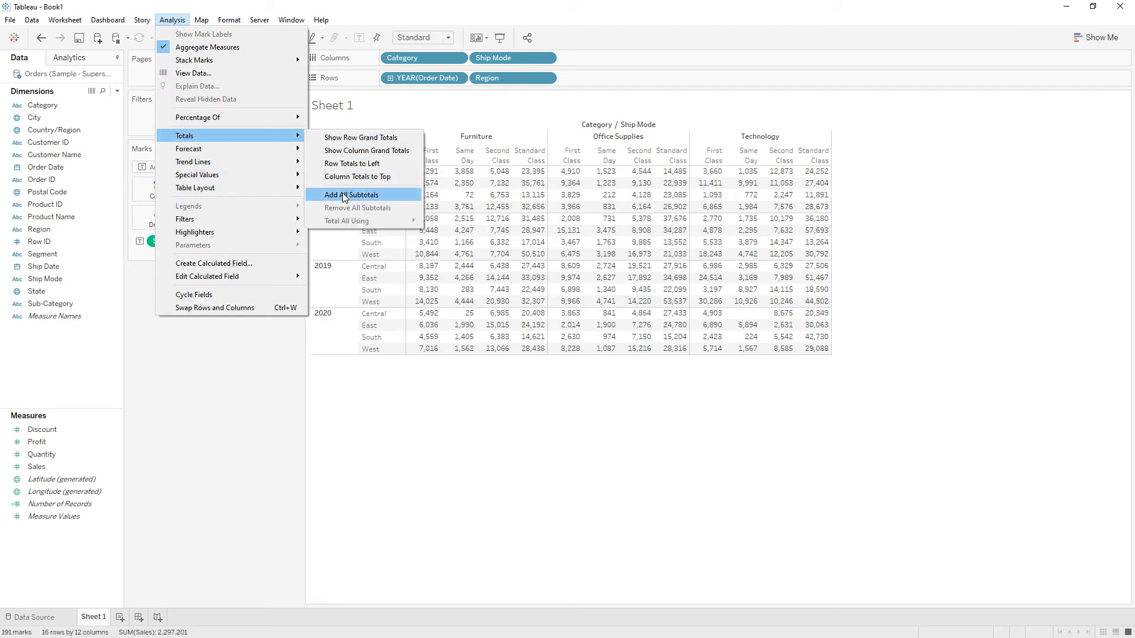
click(351, 195)
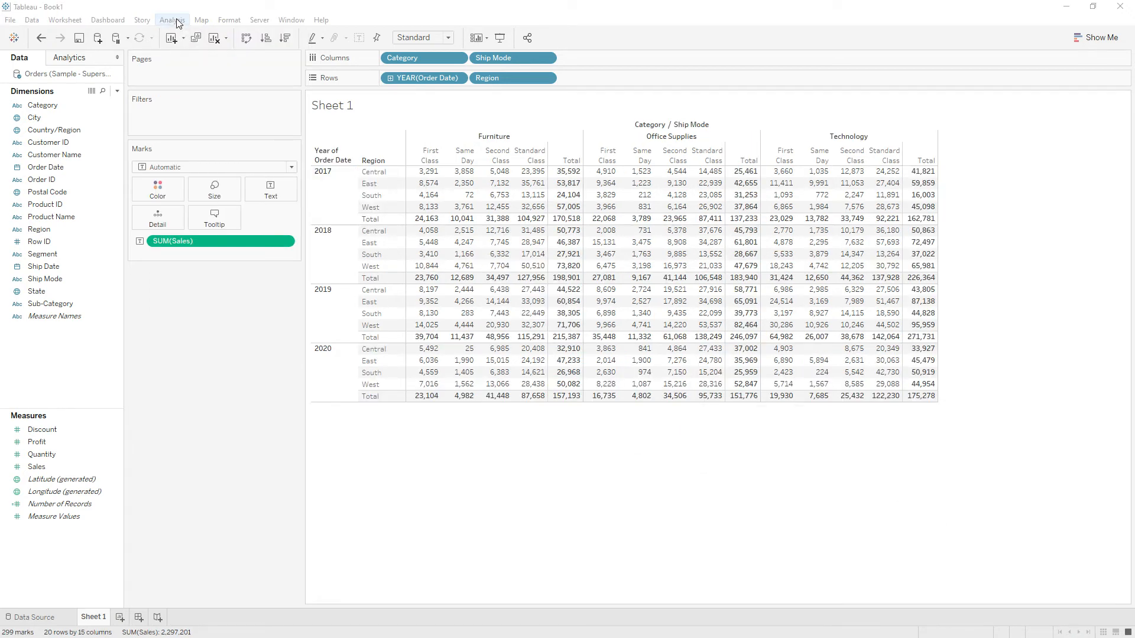
click(171, 19)
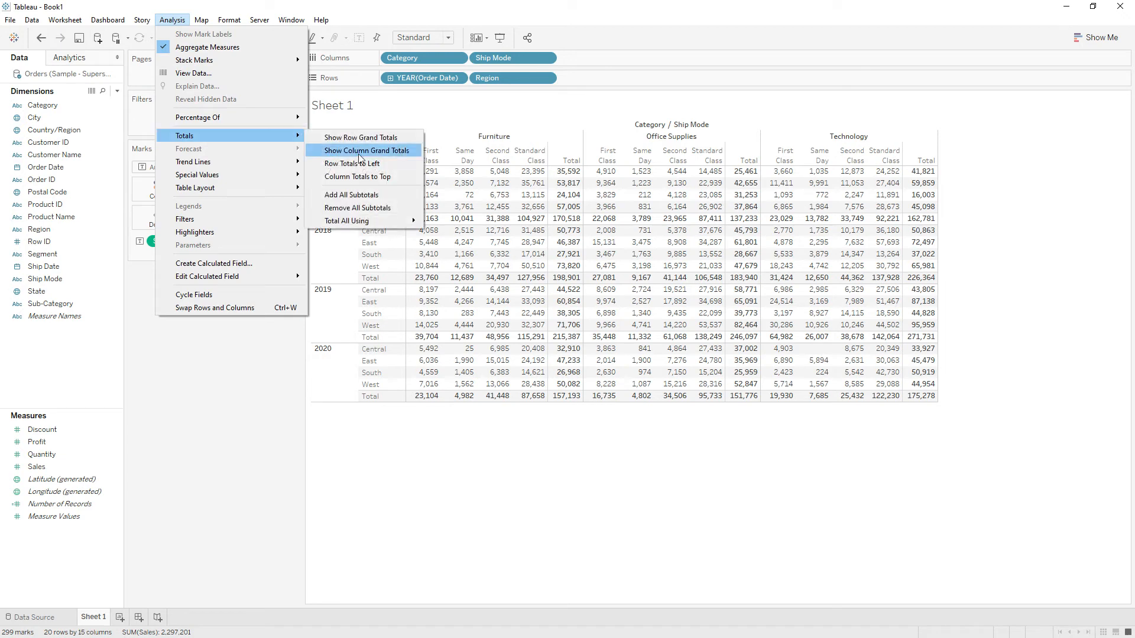
mouse_move(355, 208)
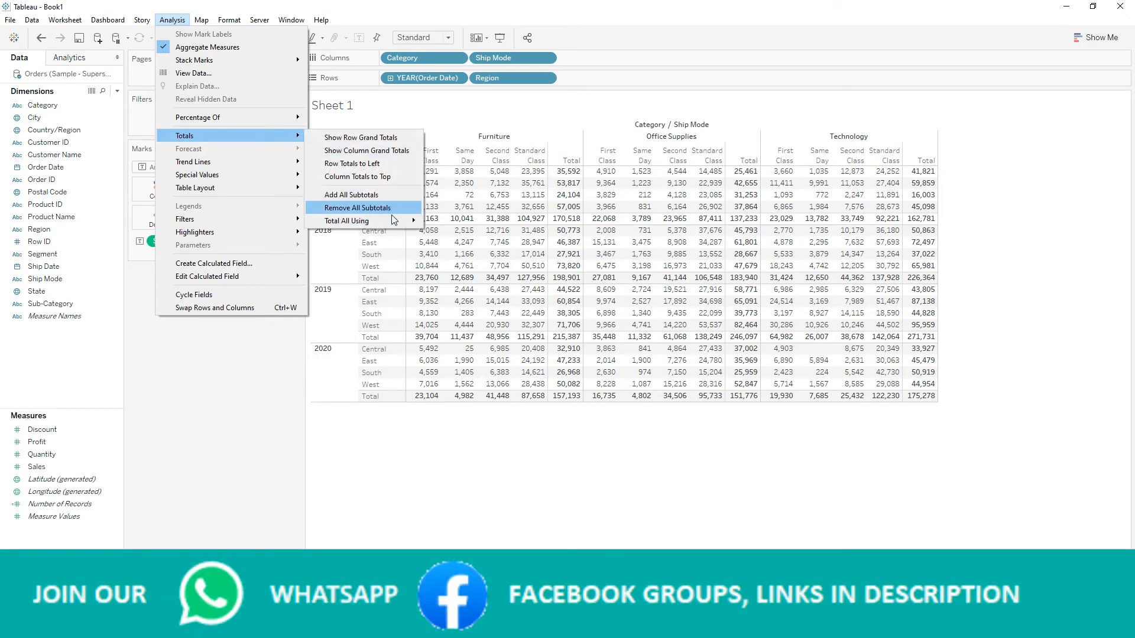
click(358, 208)
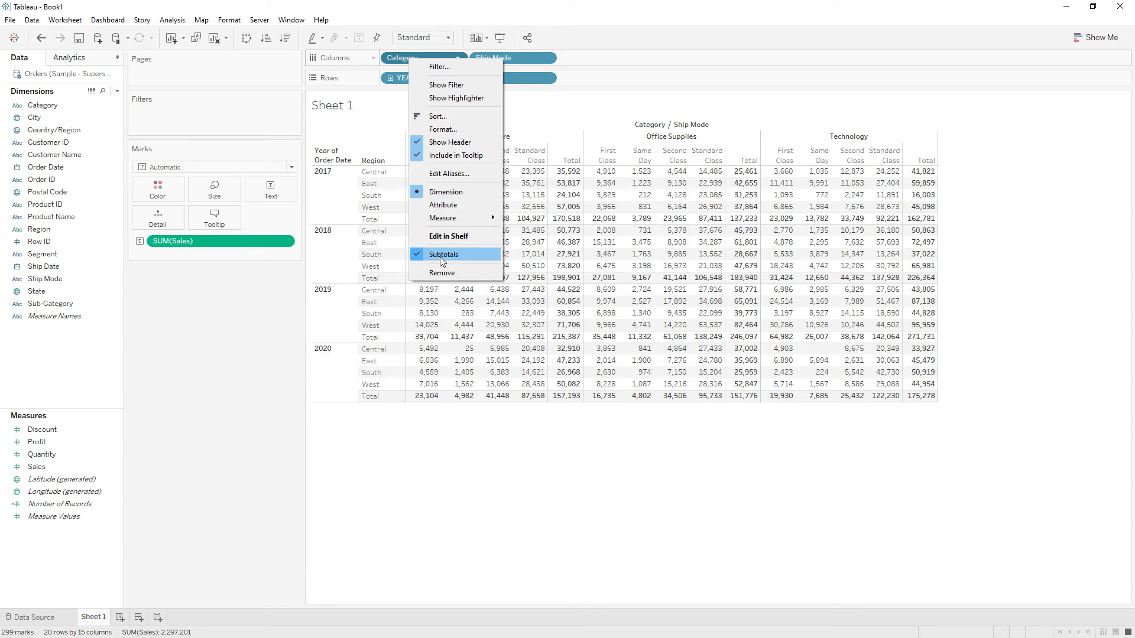
mouse_move(438, 261)
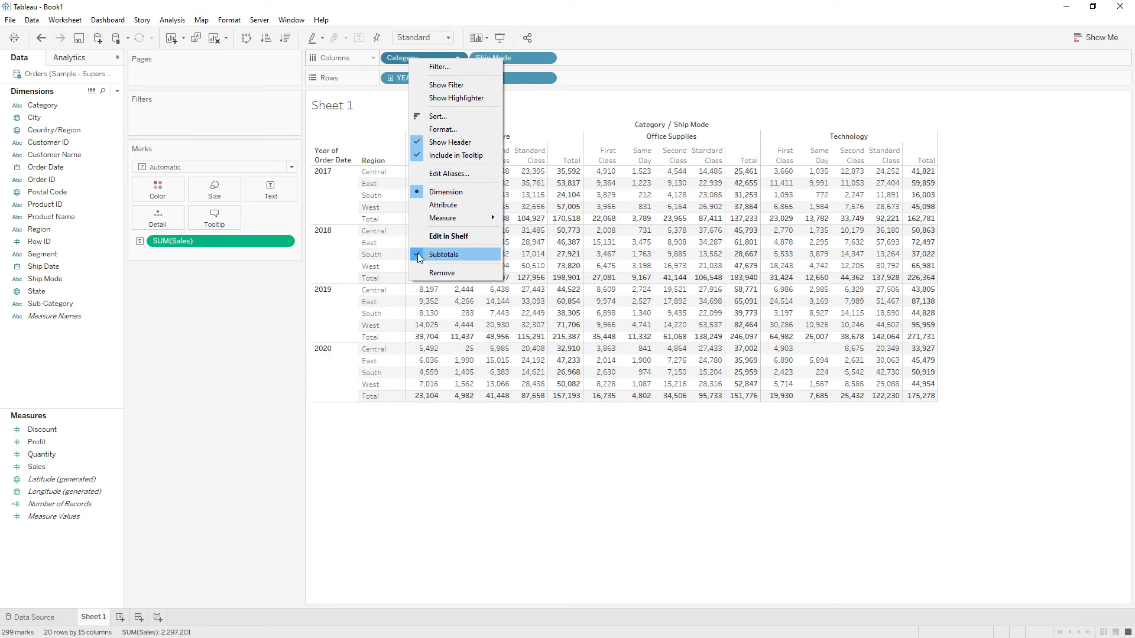
Uncheck Subtotals on the Category pill, removing the per-category Total columns
click(444, 254)
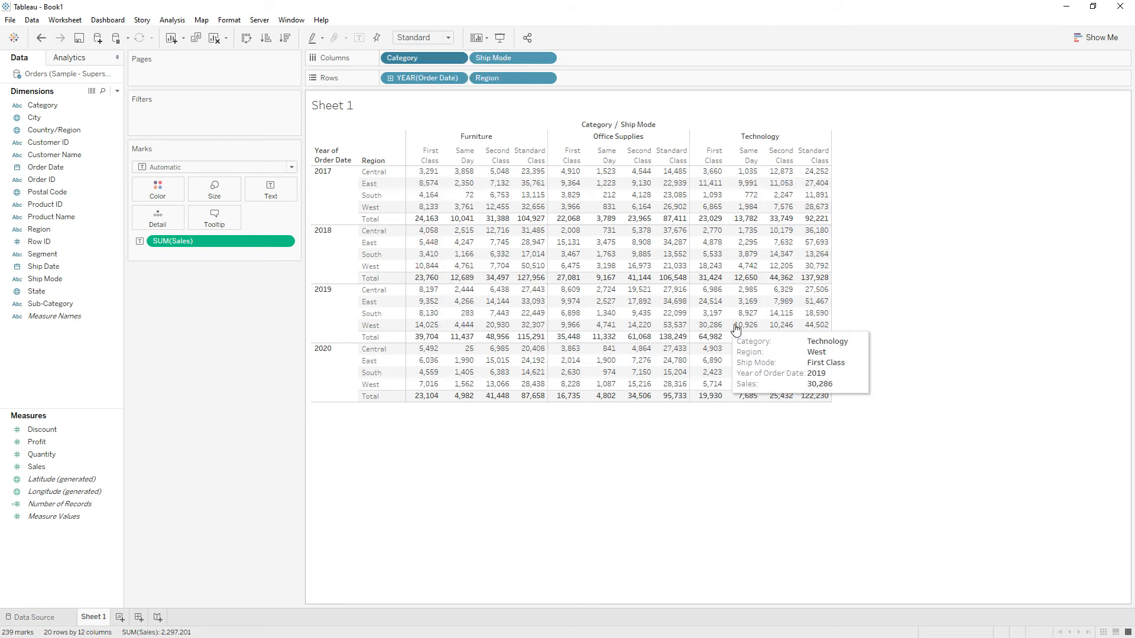
mouse_move(649, 234)
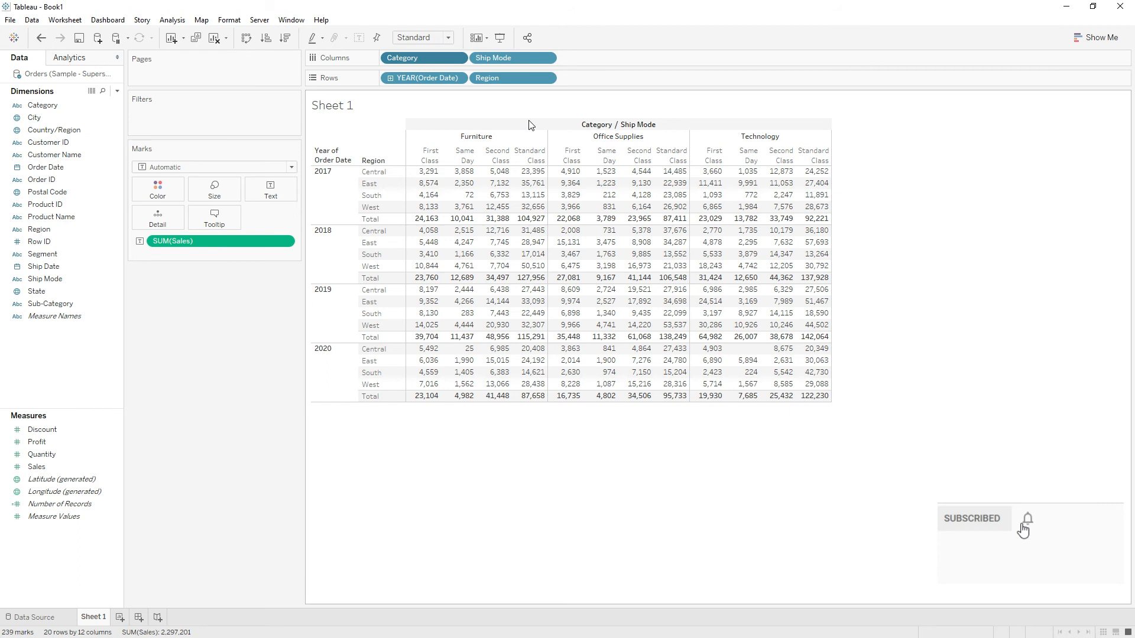
click(1026, 518)
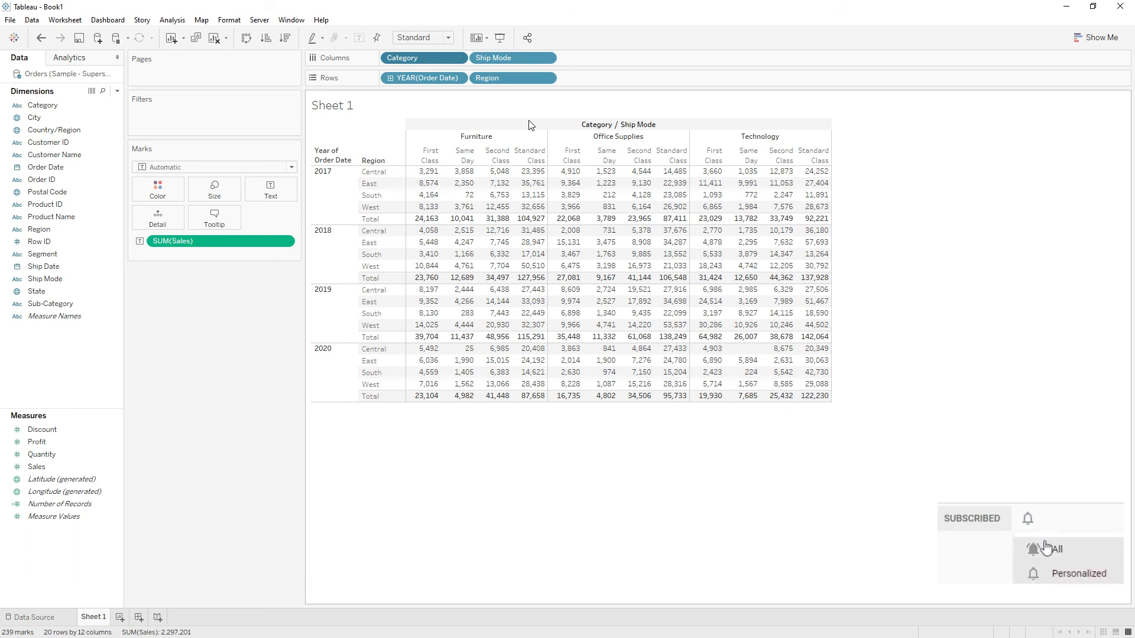